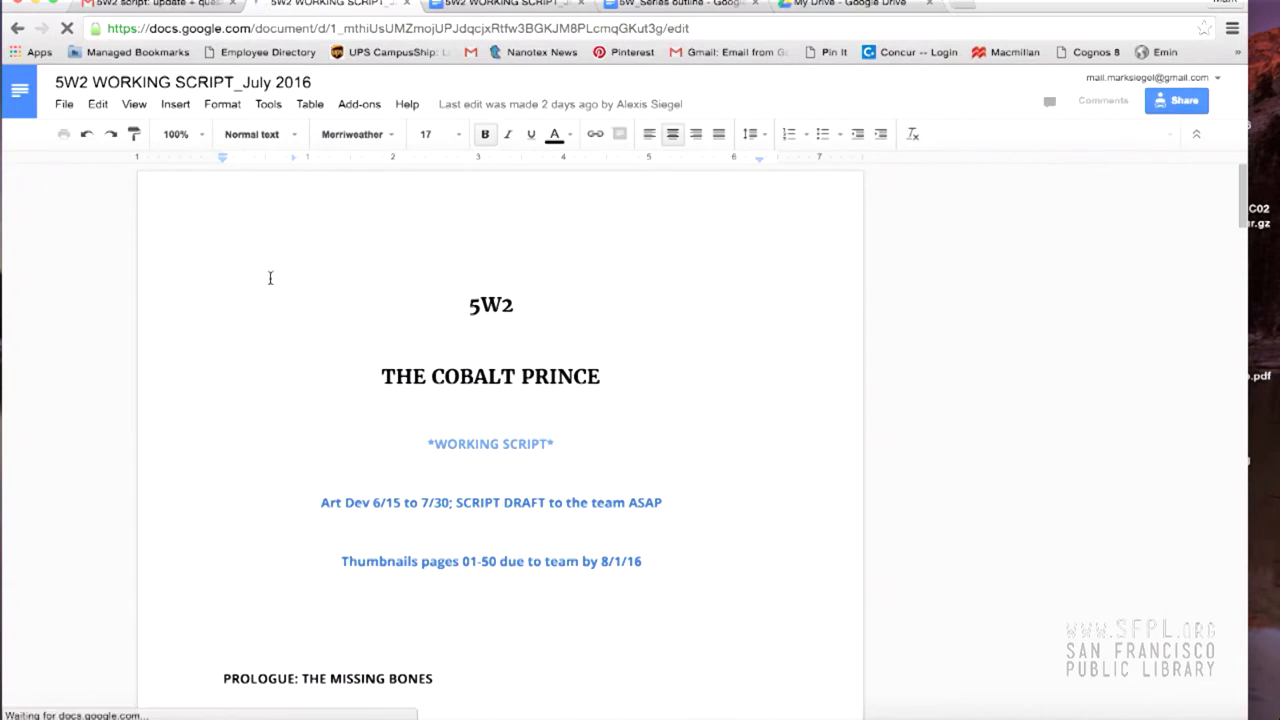
Show the working script's revision history and pick one of the dated revisions
left_click(64, 104)
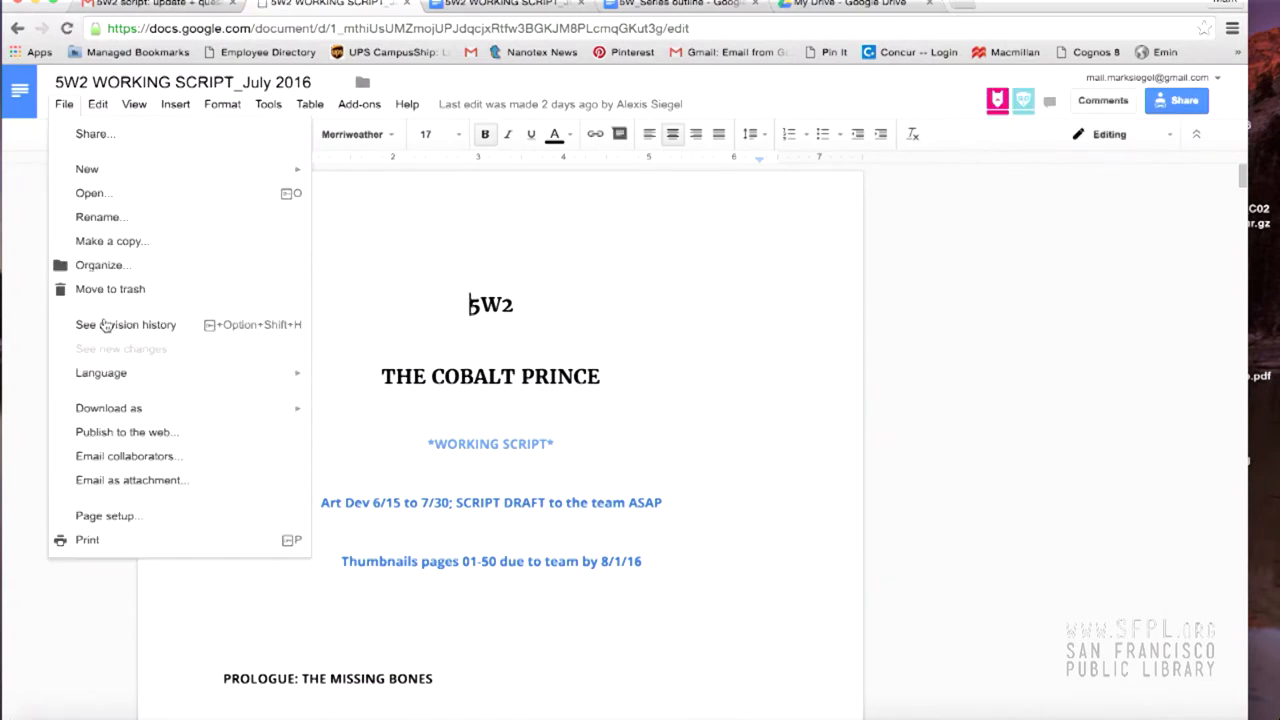
left_click(126, 324)
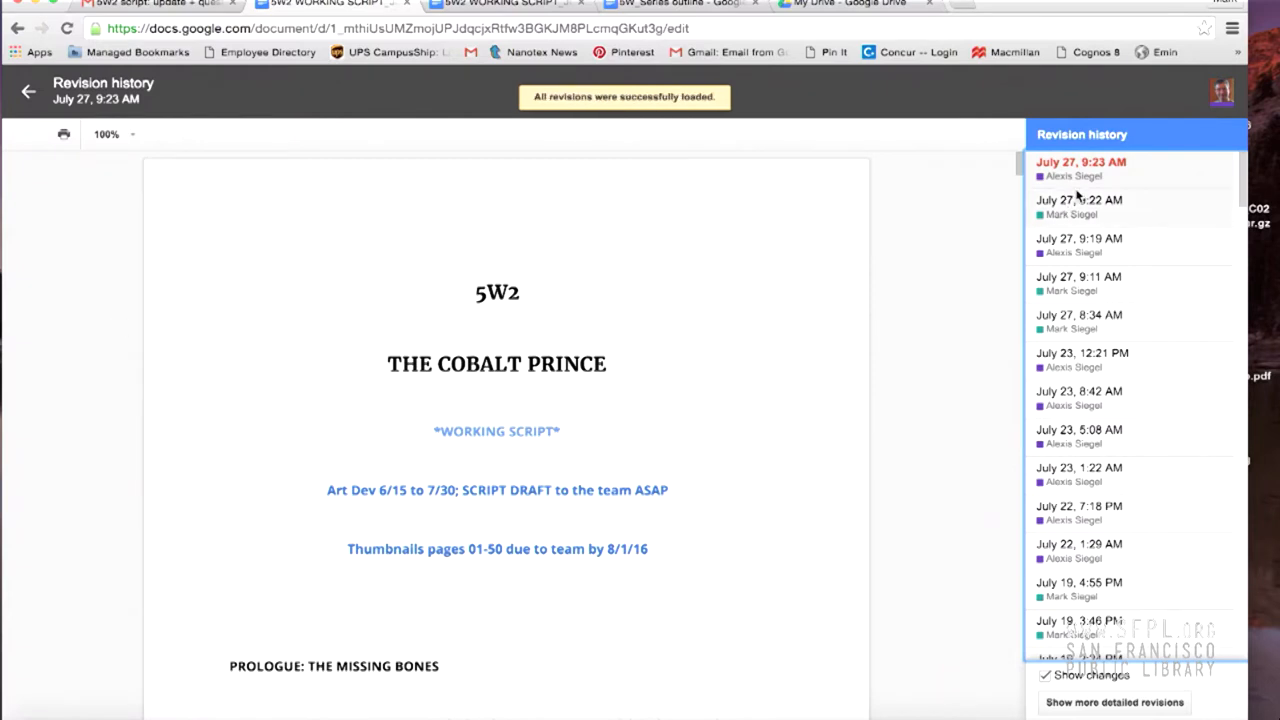
mouse_move(1124, 230)
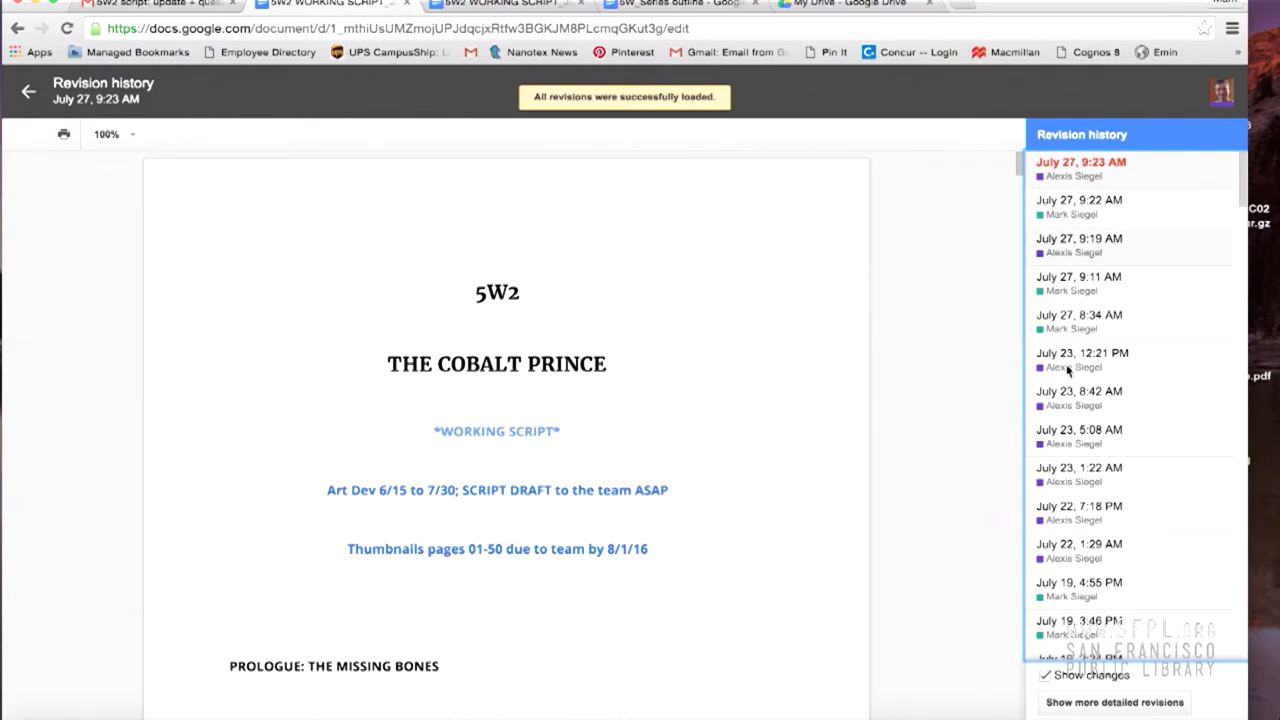
left_click(1082, 352)
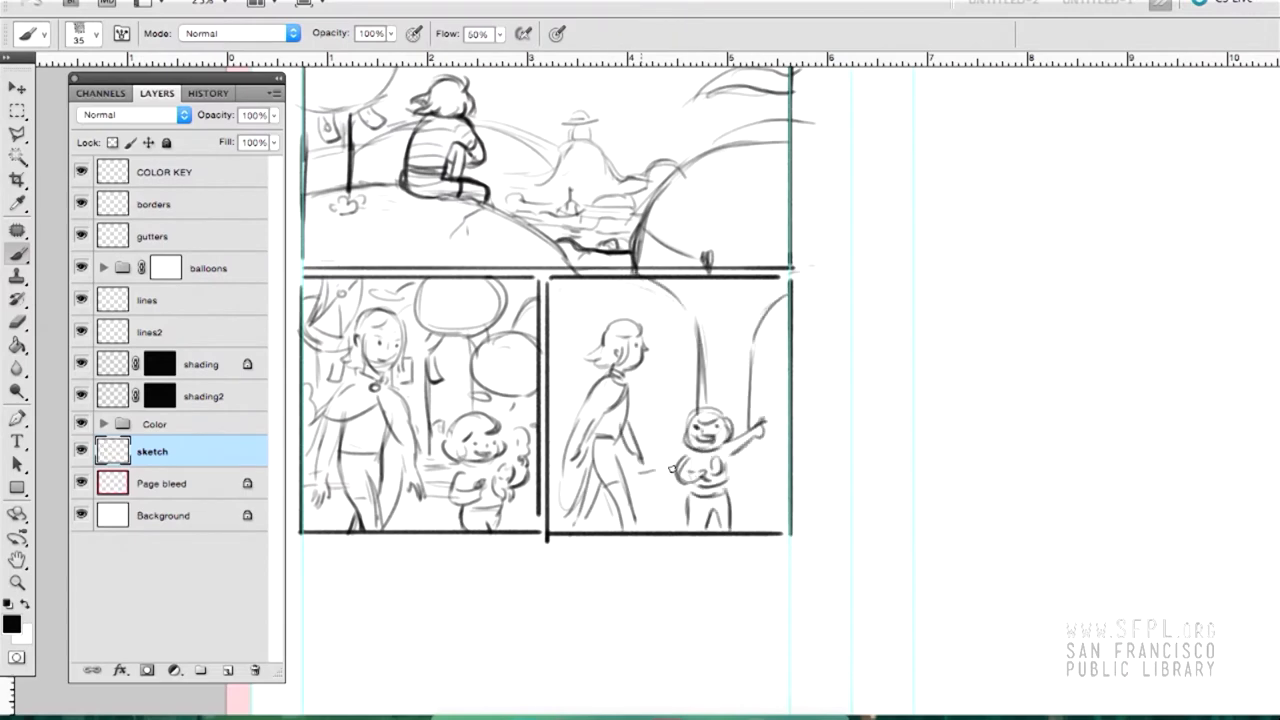
Scroll the canvas to view the grey pencil drawings in the panels
scroll("down", 3)
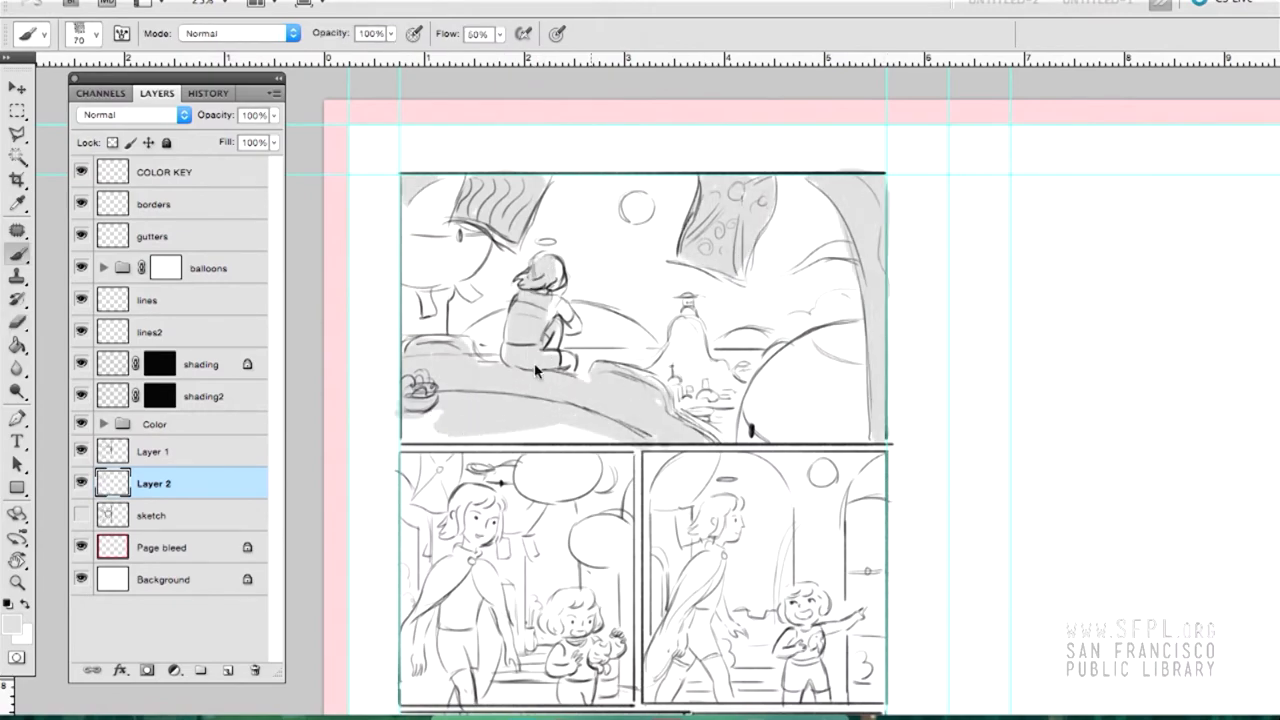
Scroll through the ballooned page and fit it on screen to review the balloons layer group
scroll("down", 3)
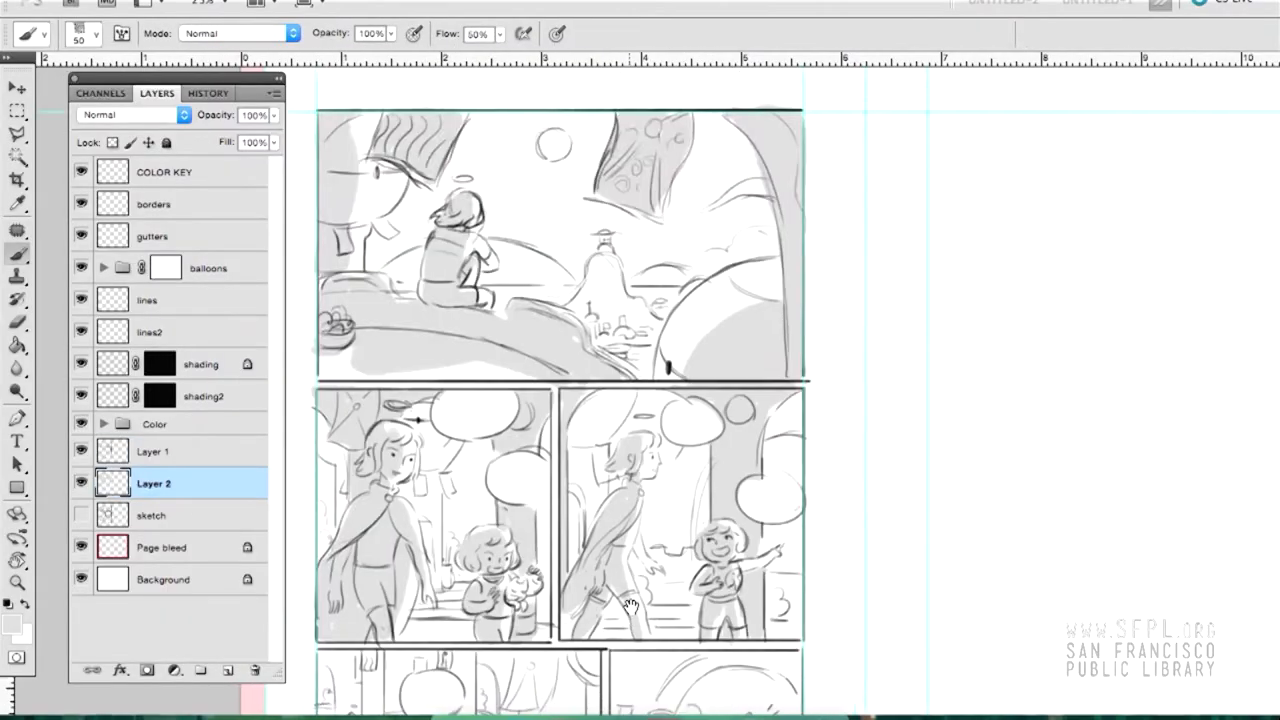
scroll("down", 3)
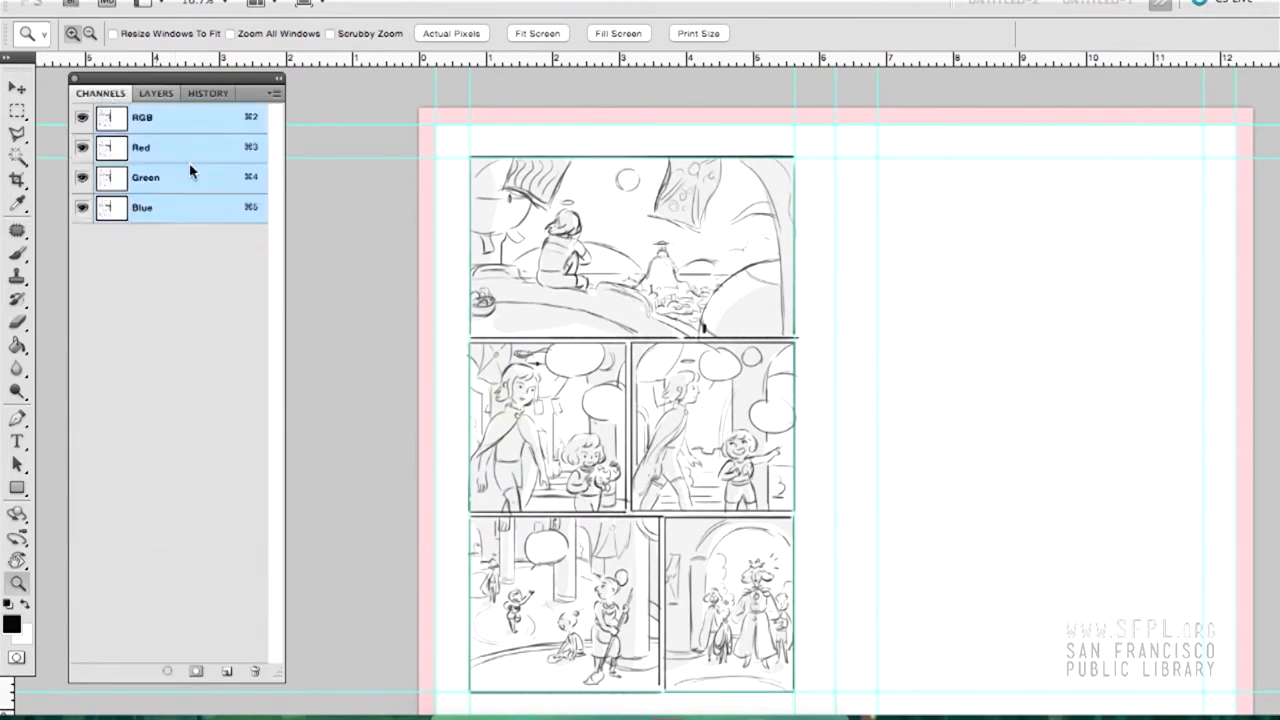
left_click(156, 94)
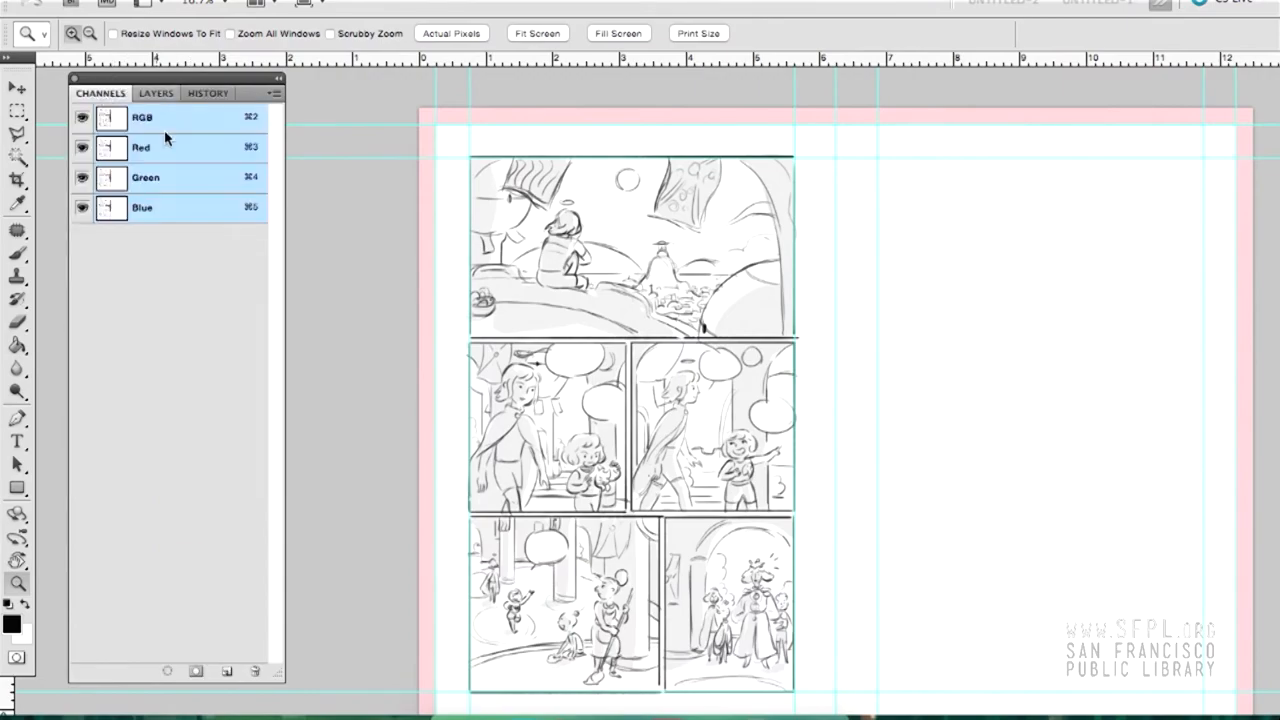
left_click(156, 94)
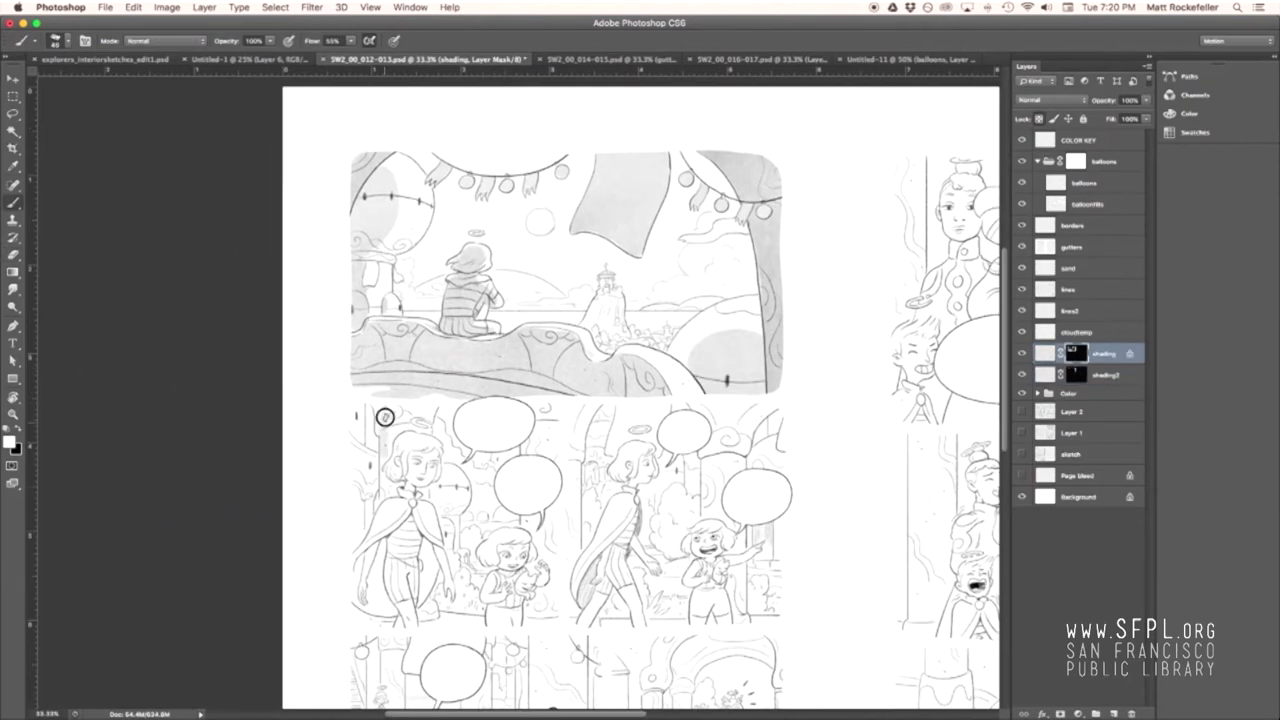
Paint a stroke on the shading layer mask over the inked figures
left_click_drag(384, 418, 392, 508)
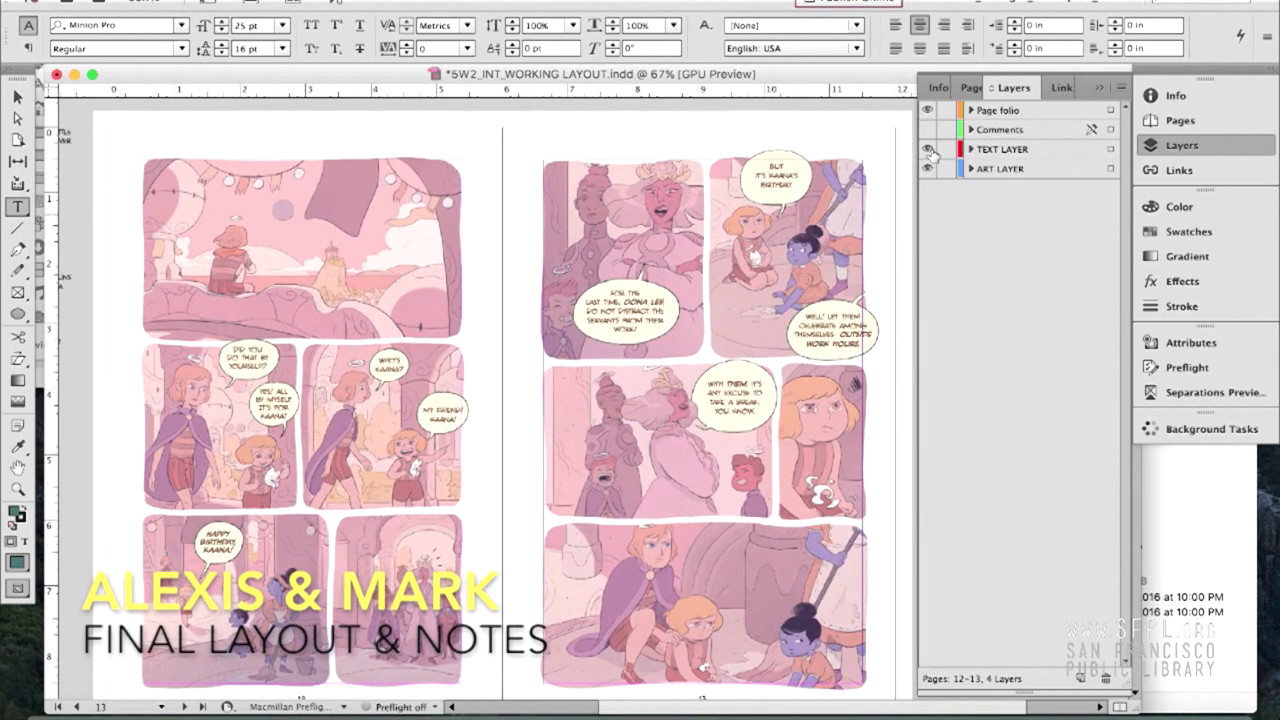
Add review notes 'YES love the limited palette, thx' and 'adjust balloon' on the Comments layer
type("YES")
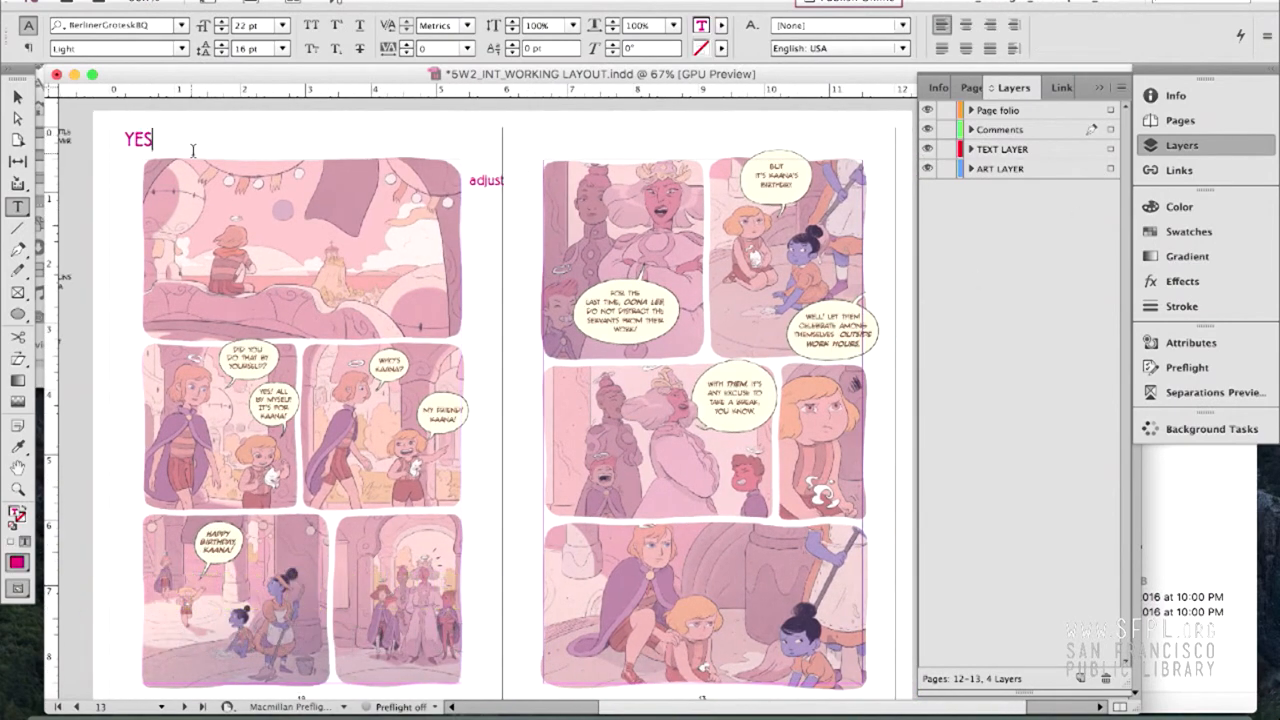
type("love the limited palette")
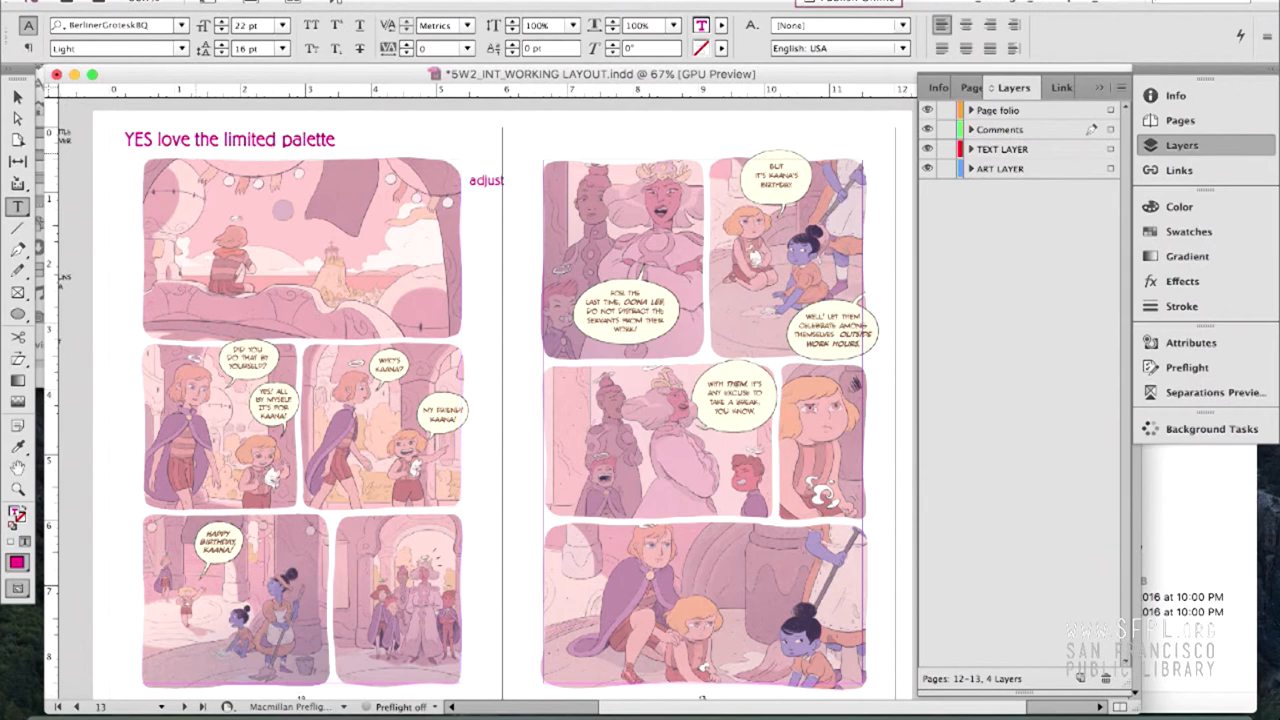
type(", thx")
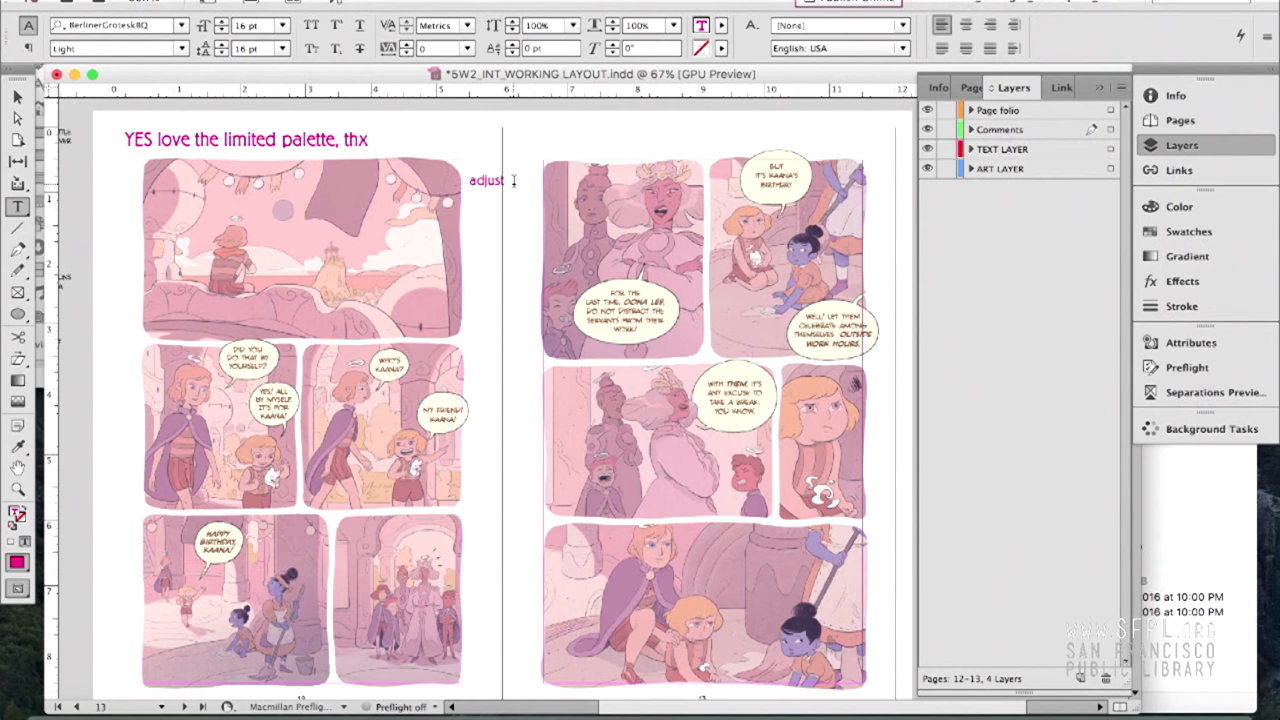
type("balloon")
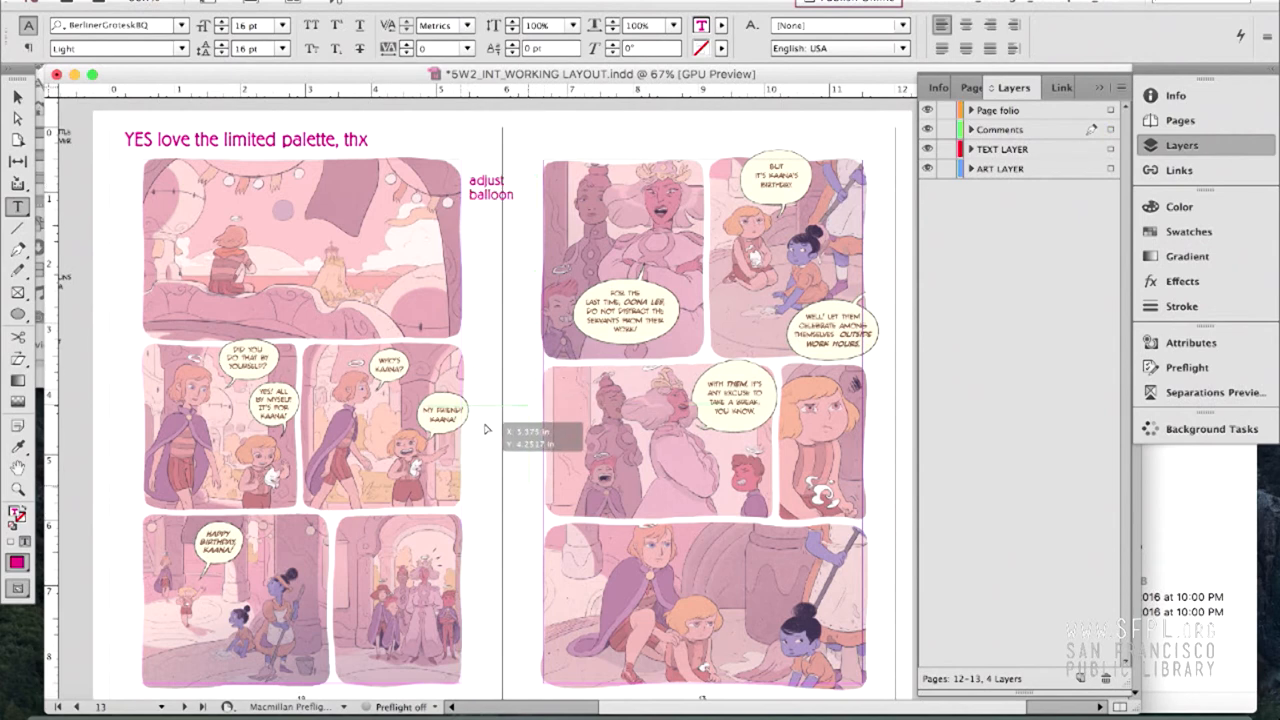